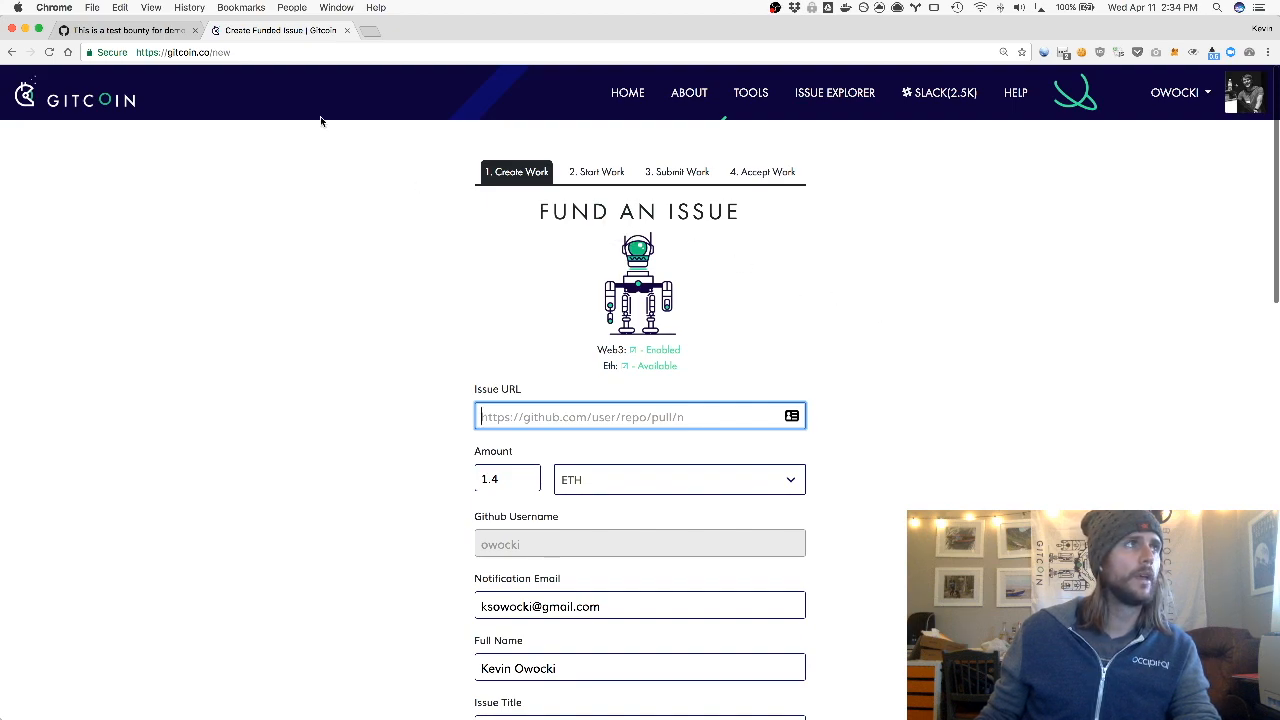
pyautogui.click(184, 52)
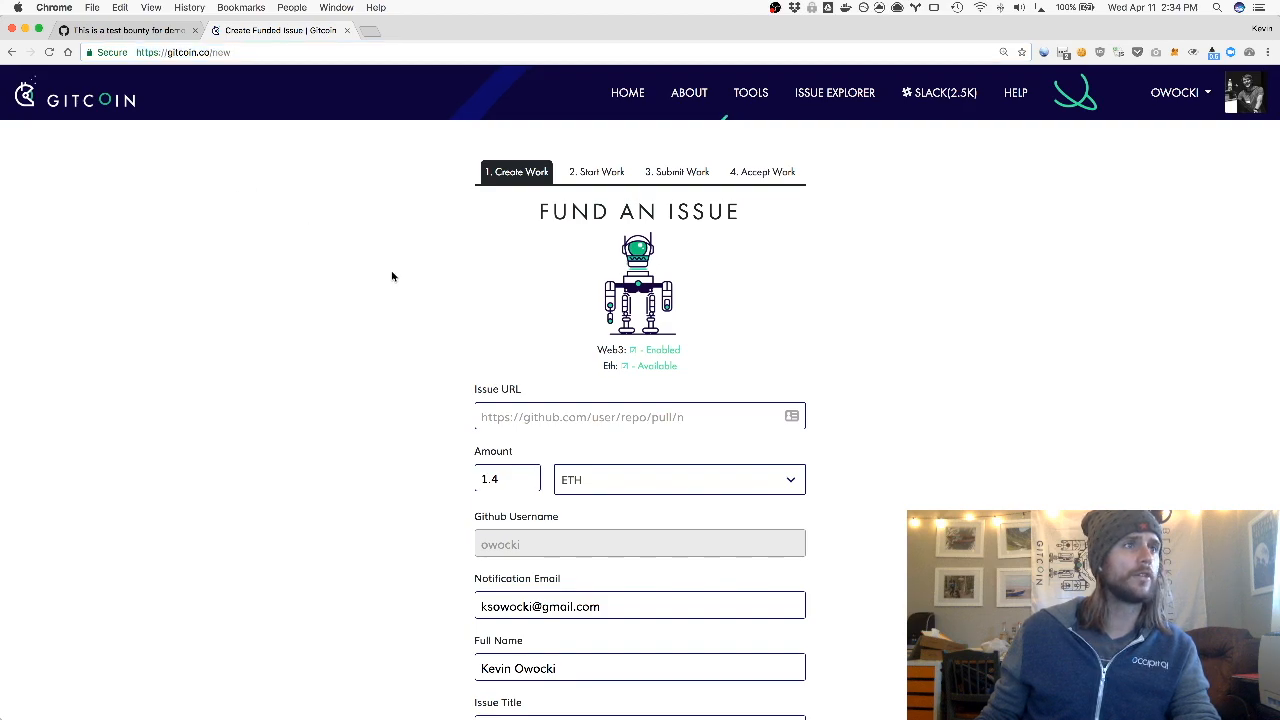
pyautogui.click(640, 416)
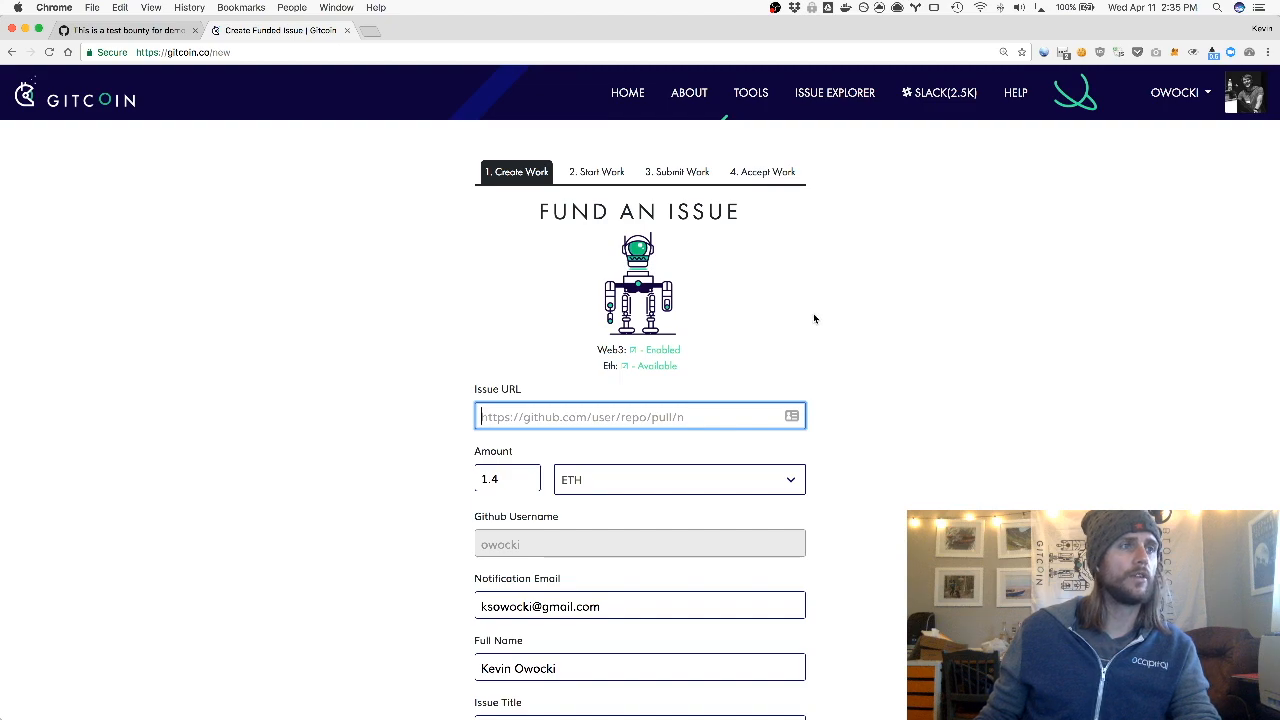
pyautogui.write('https://github.com/gitcoinco/web/issues/868')
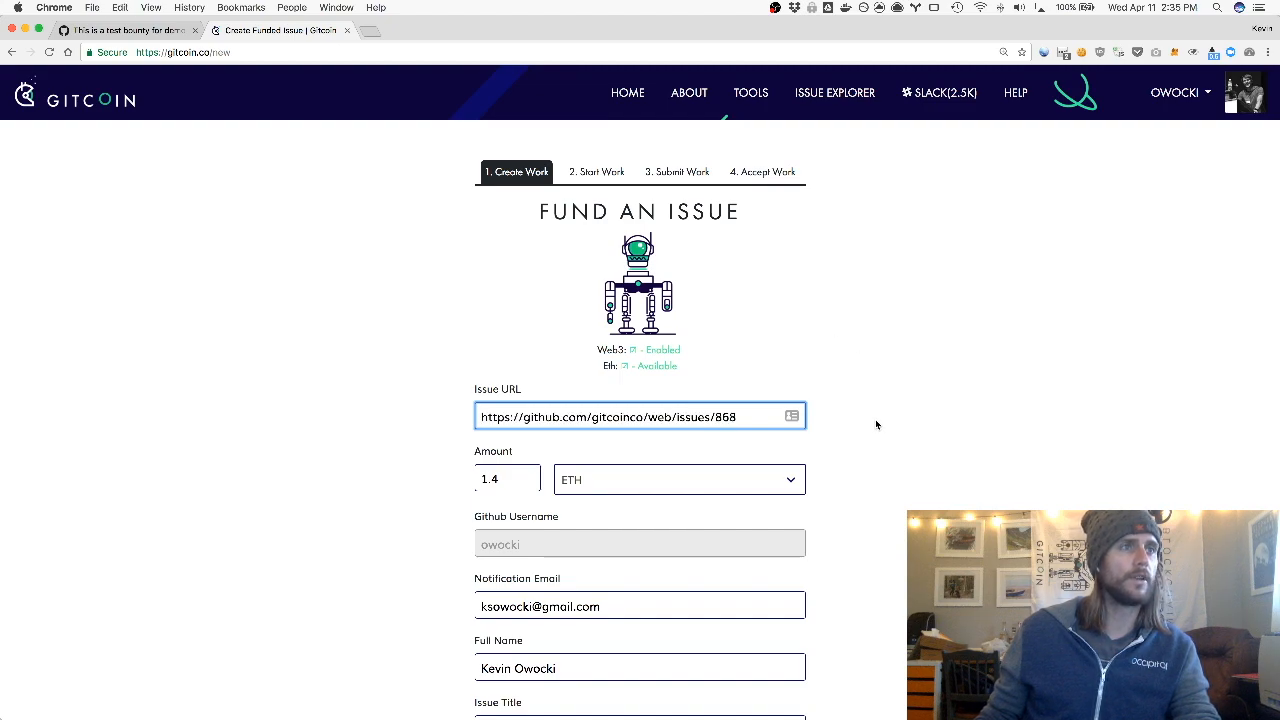
pyautogui.scroll(-3)
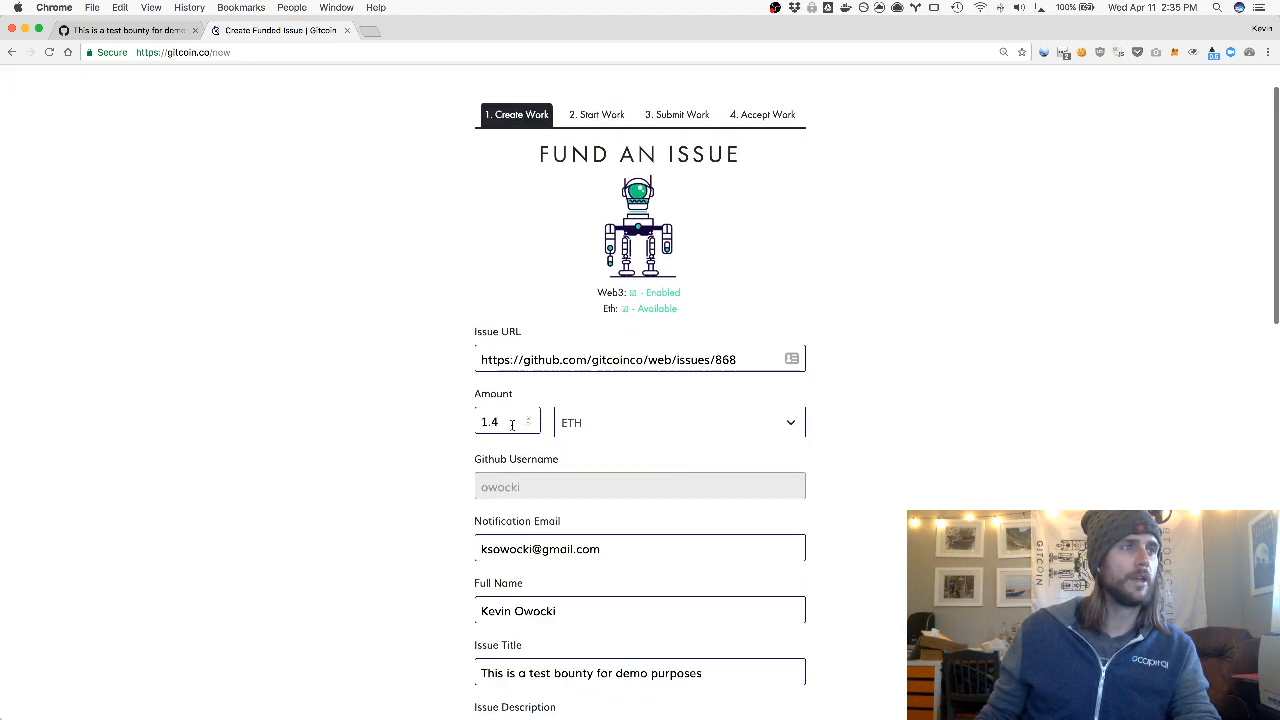
# Replace the 1.4 ETH bounty amount with 0.1 ETH, about 42 USD.
pyautogui.click(504, 422)
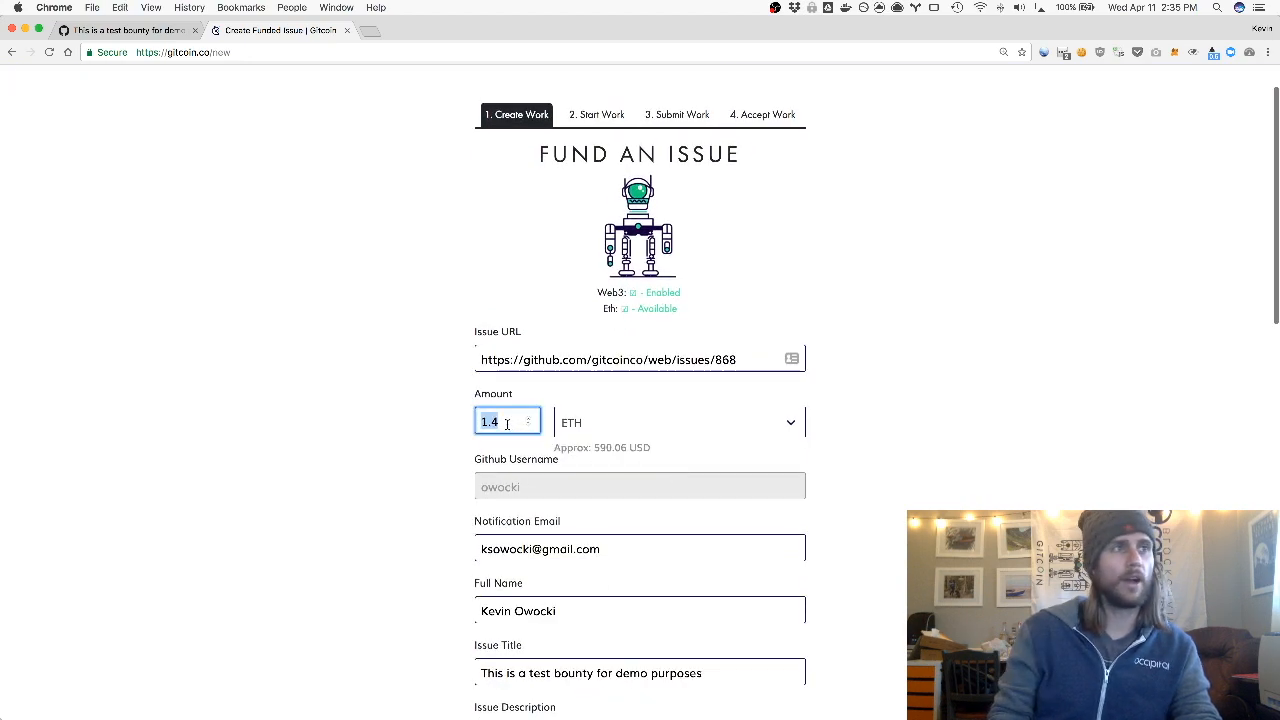
pyautogui.write('0.1')
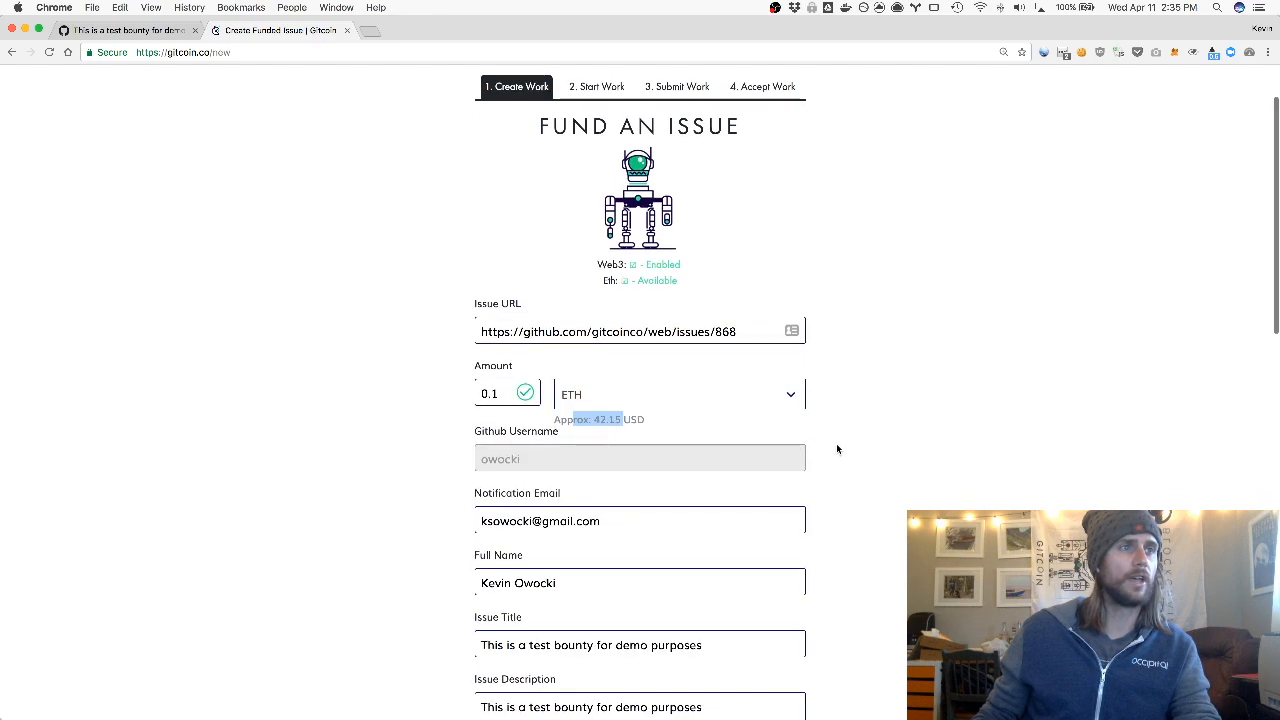
# Confirm the prefilled email, full name and issue title and reach the description and gas settings.
pyautogui.scroll(-3)
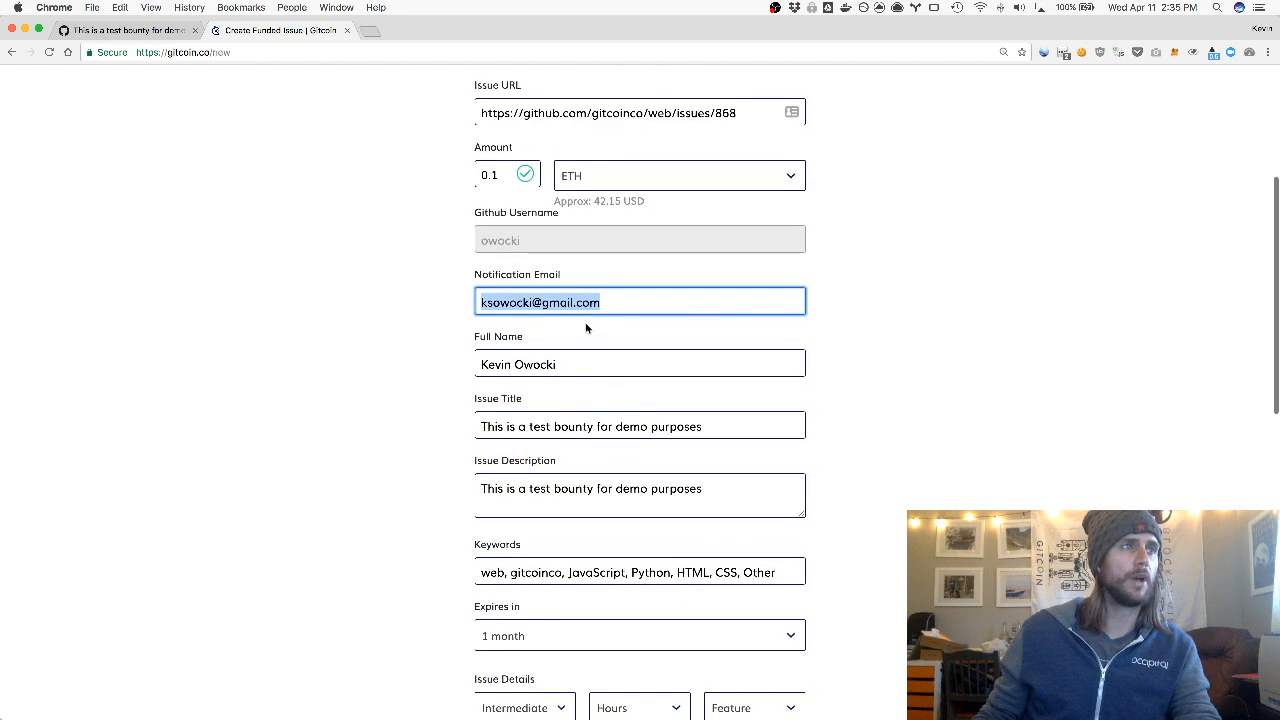
pyautogui.click(640, 364)
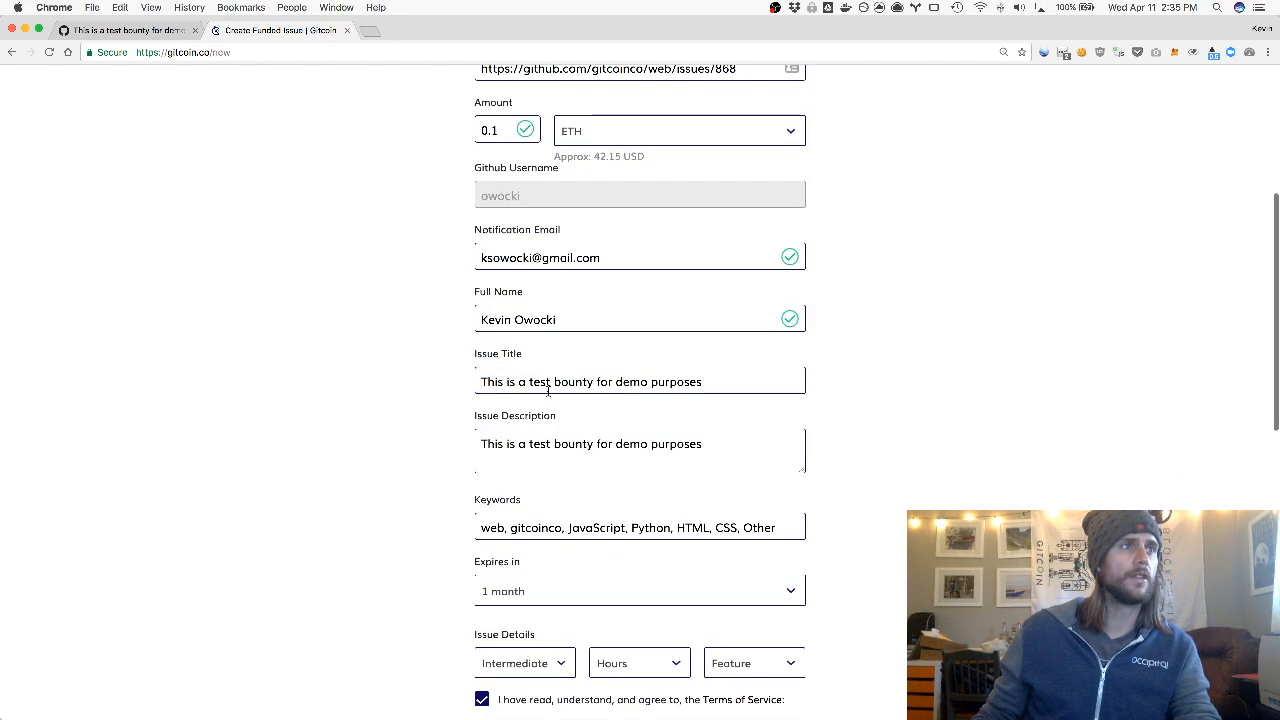
pyautogui.click(640, 450)
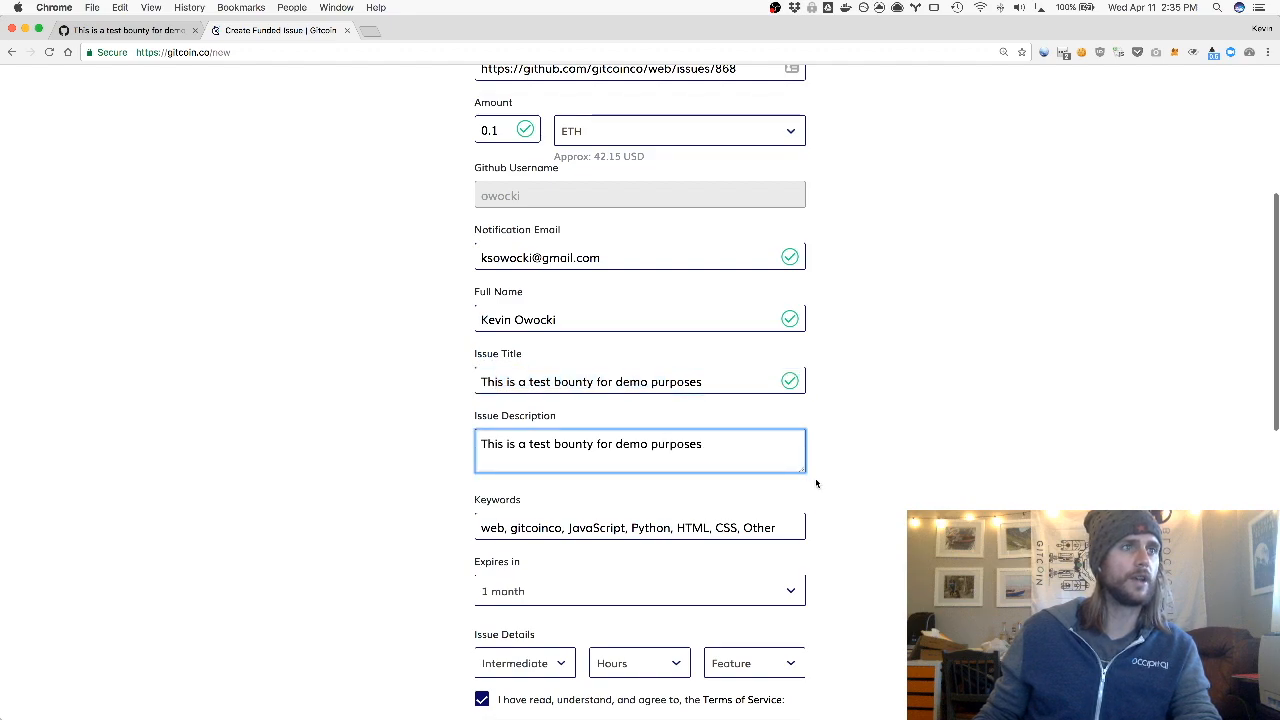
pyautogui.scroll(-3)
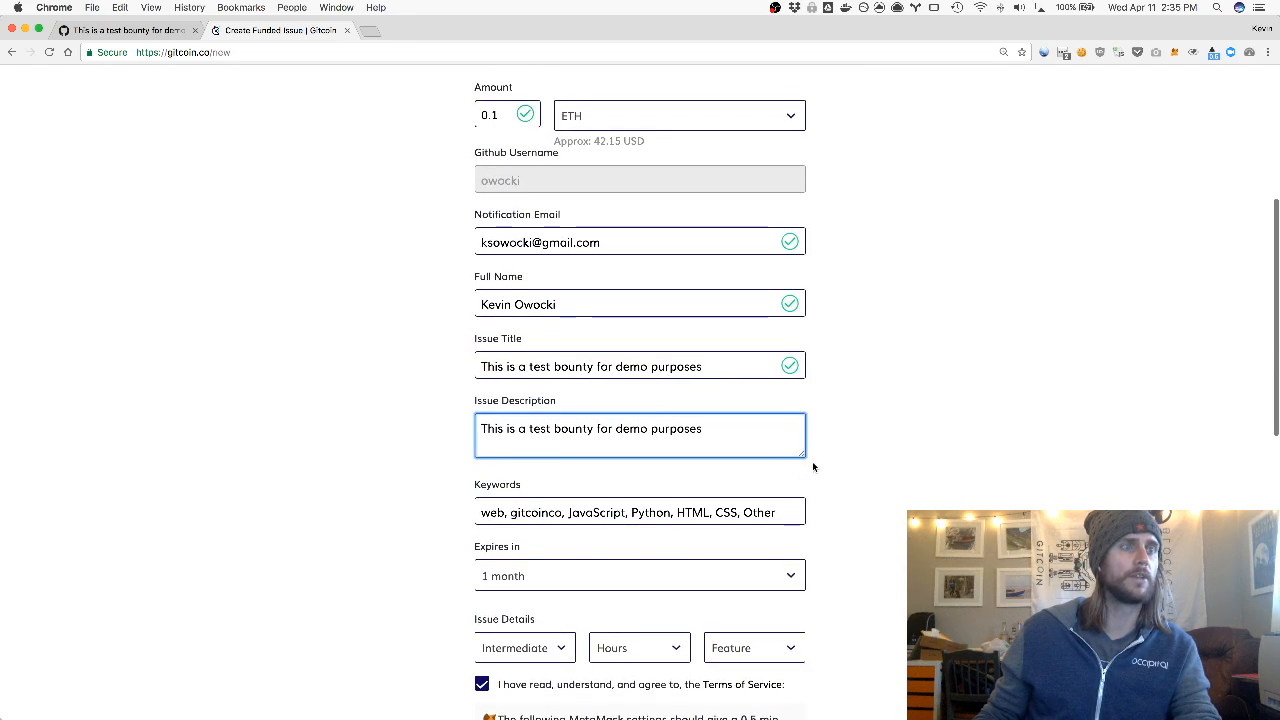
pyautogui.scroll(-3)
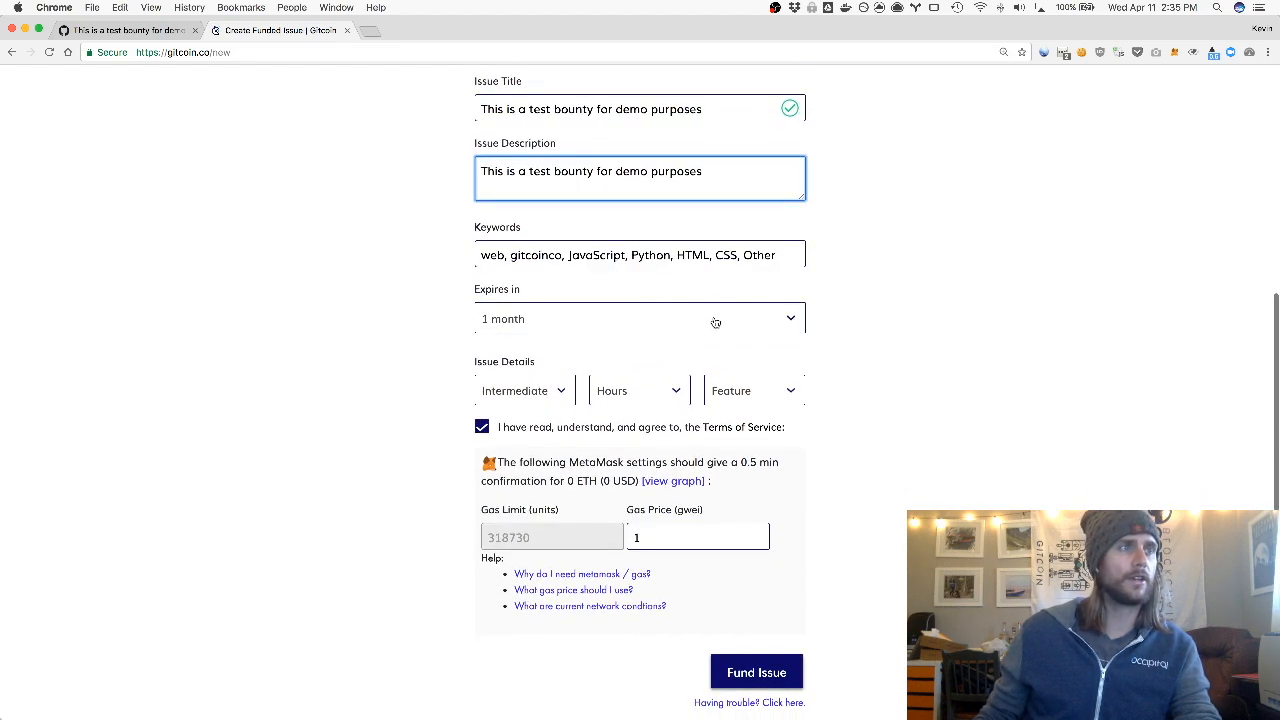
pyautogui.click(520, 390)
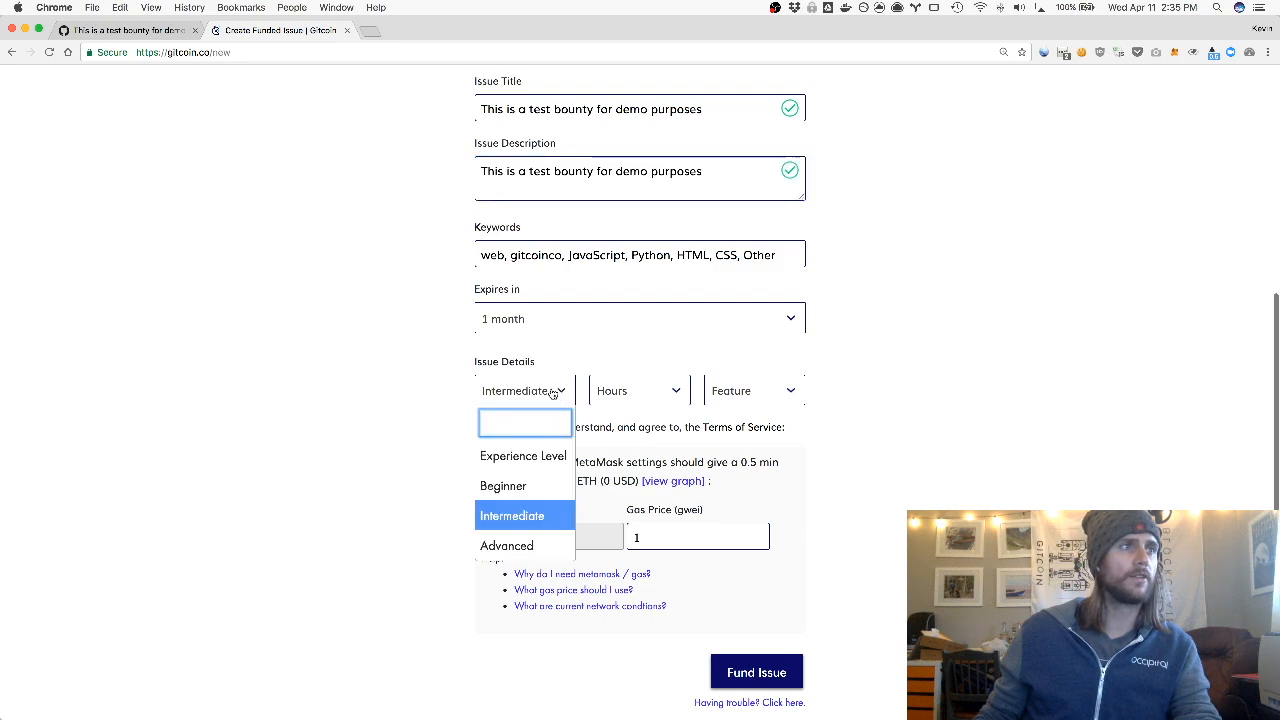
pyautogui.click(512, 516)
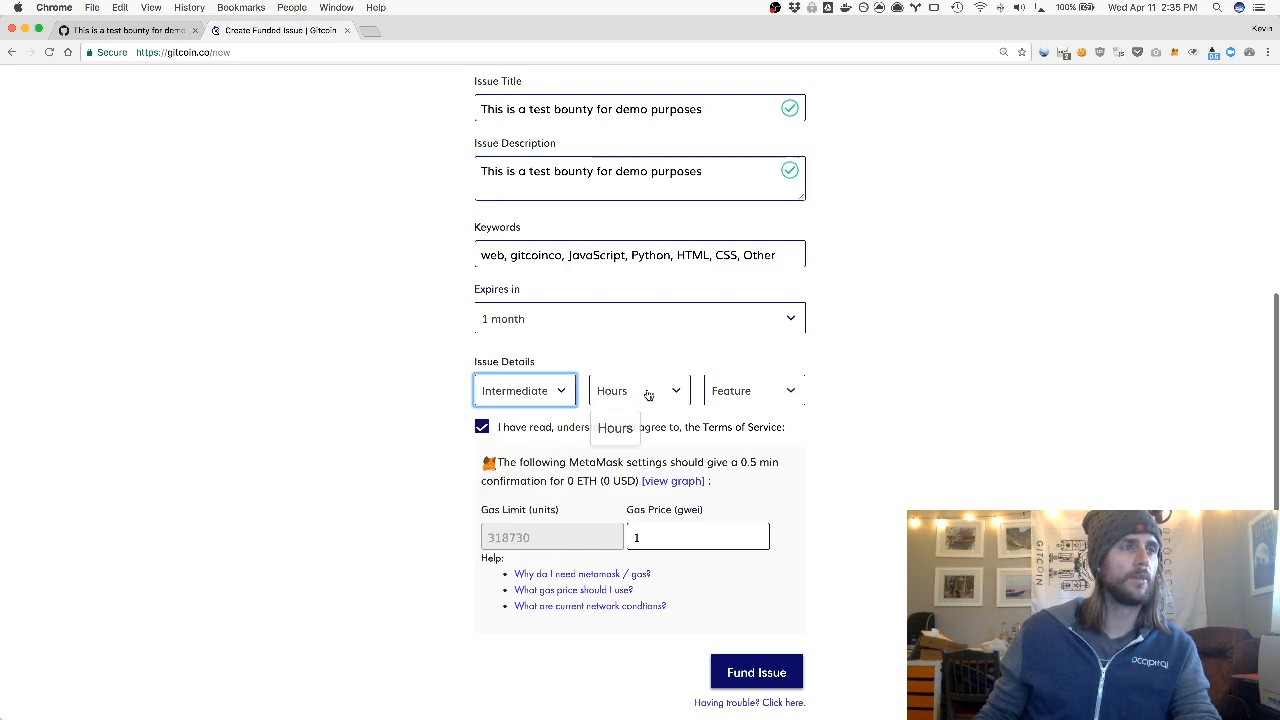
pyautogui.click(638, 390)
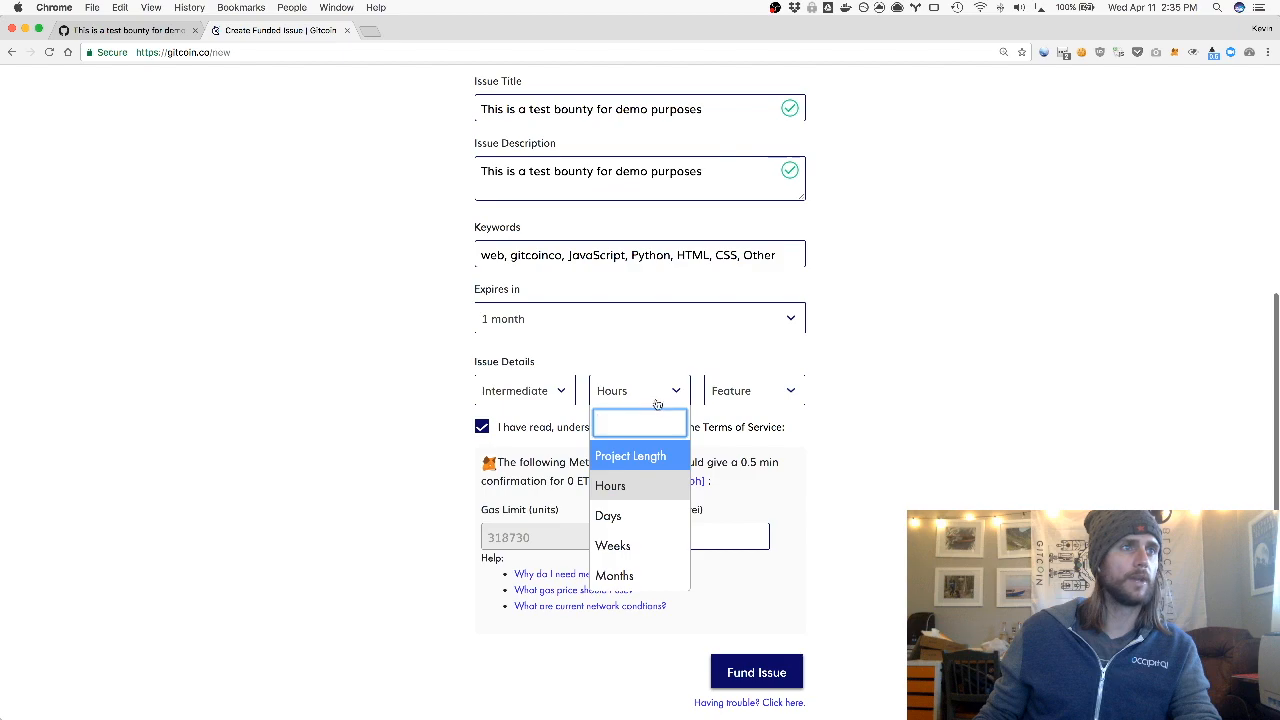
pyautogui.click(752, 390)
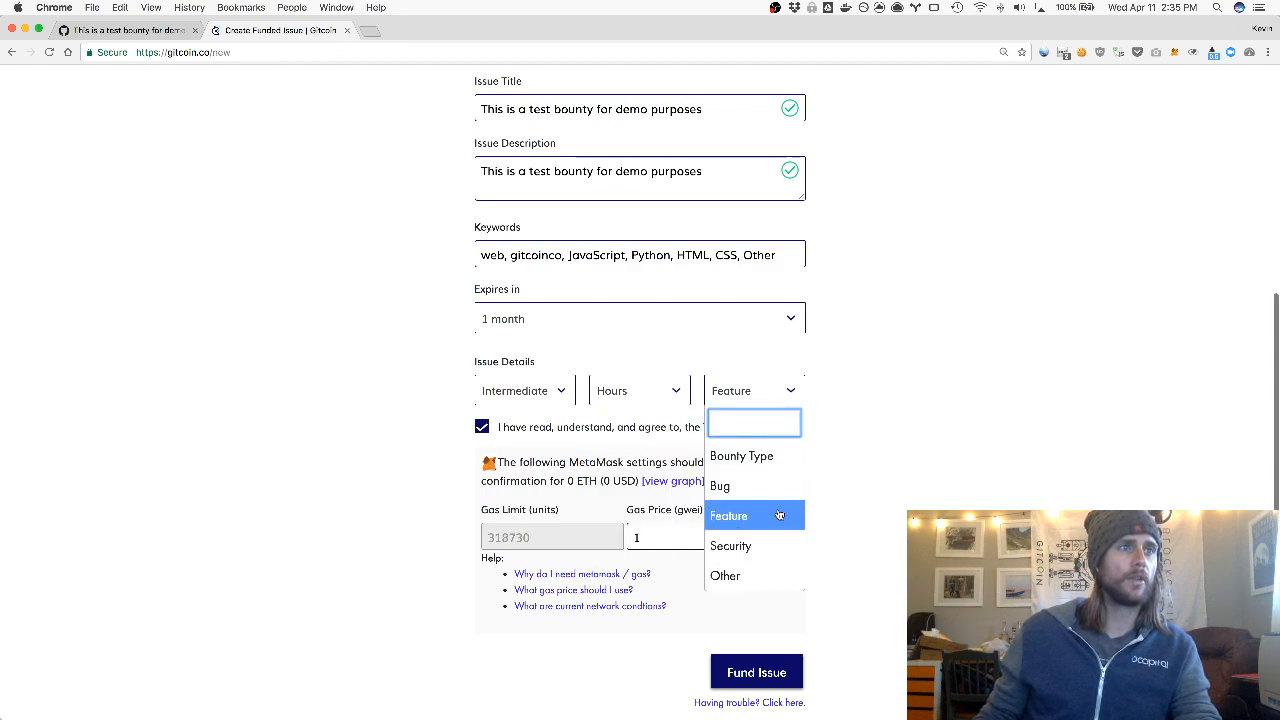
pyautogui.moveTo(720, 486)
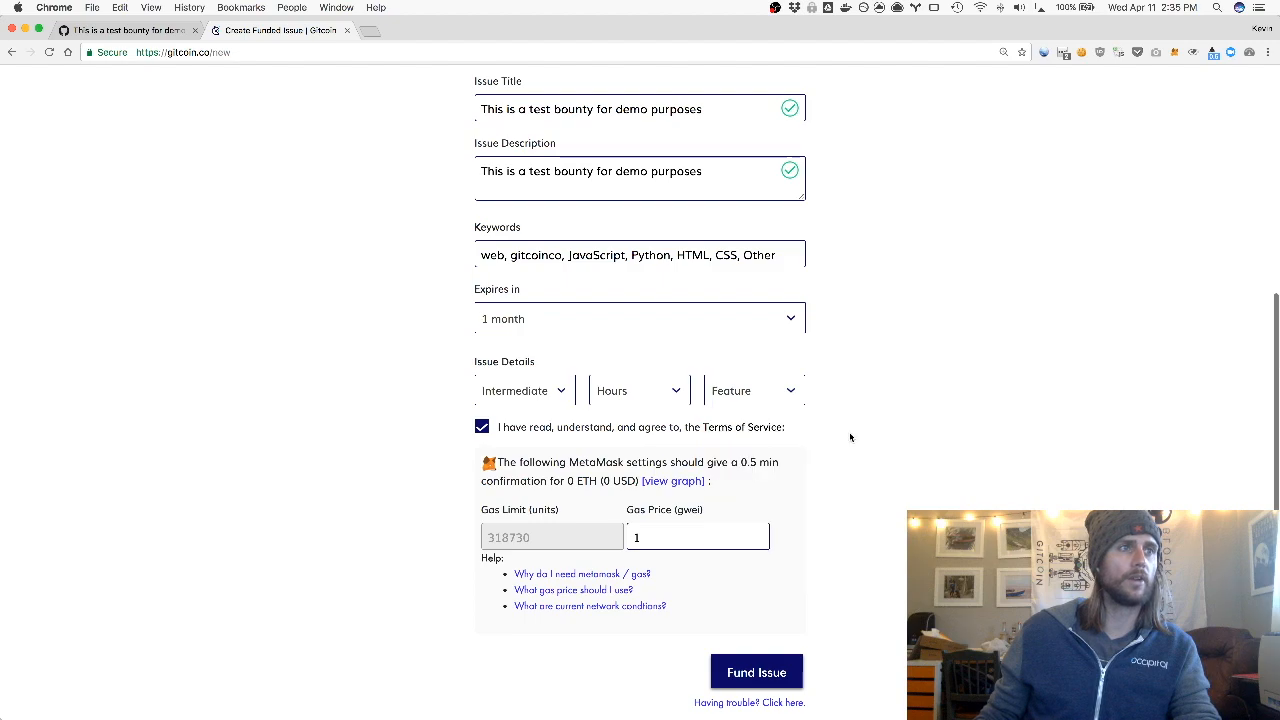
pyautogui.click(698, 536)
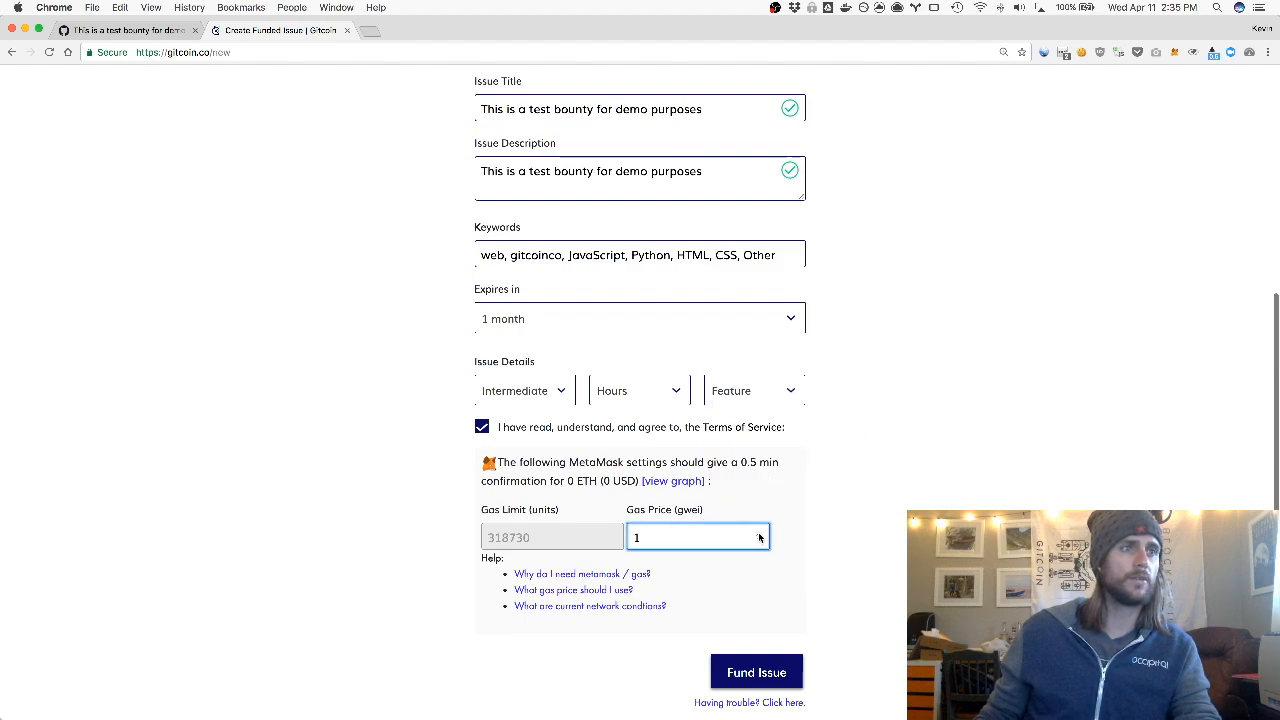
# Set the gas price to 3 gwei and submit the issue with Fund Issue.
pyautogui.write('3')
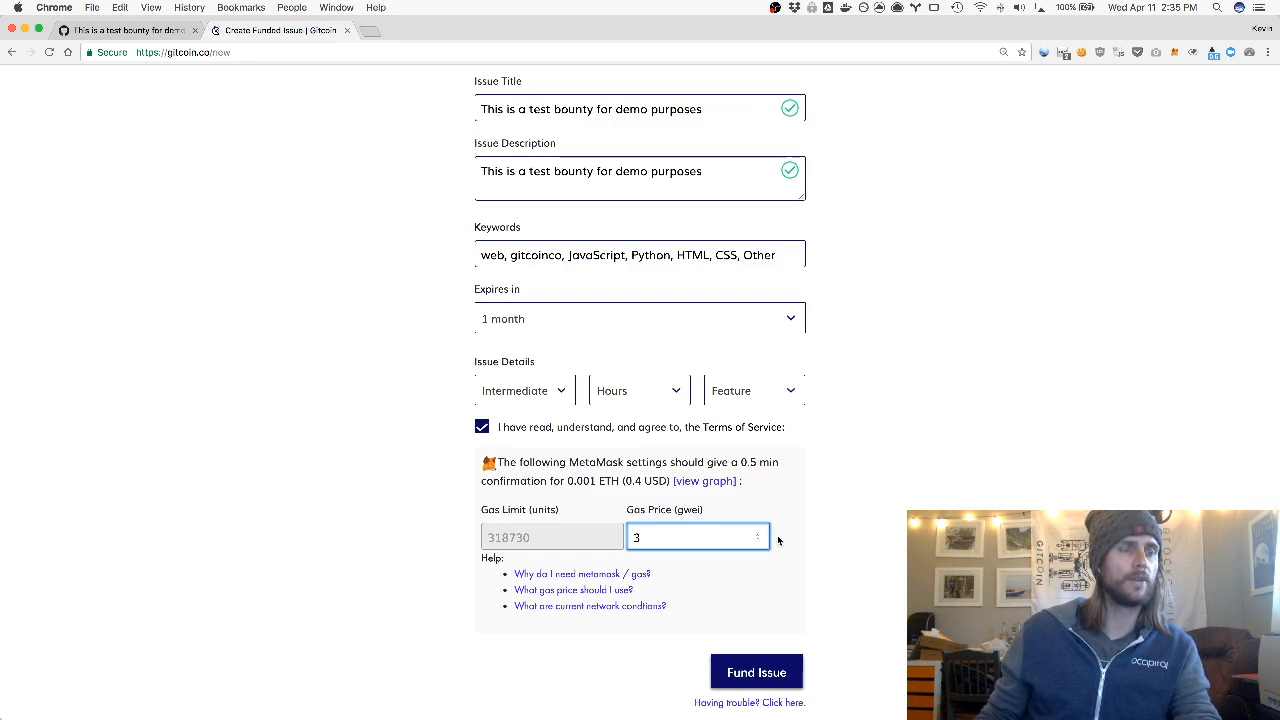
pyautogui.scroll(-3)
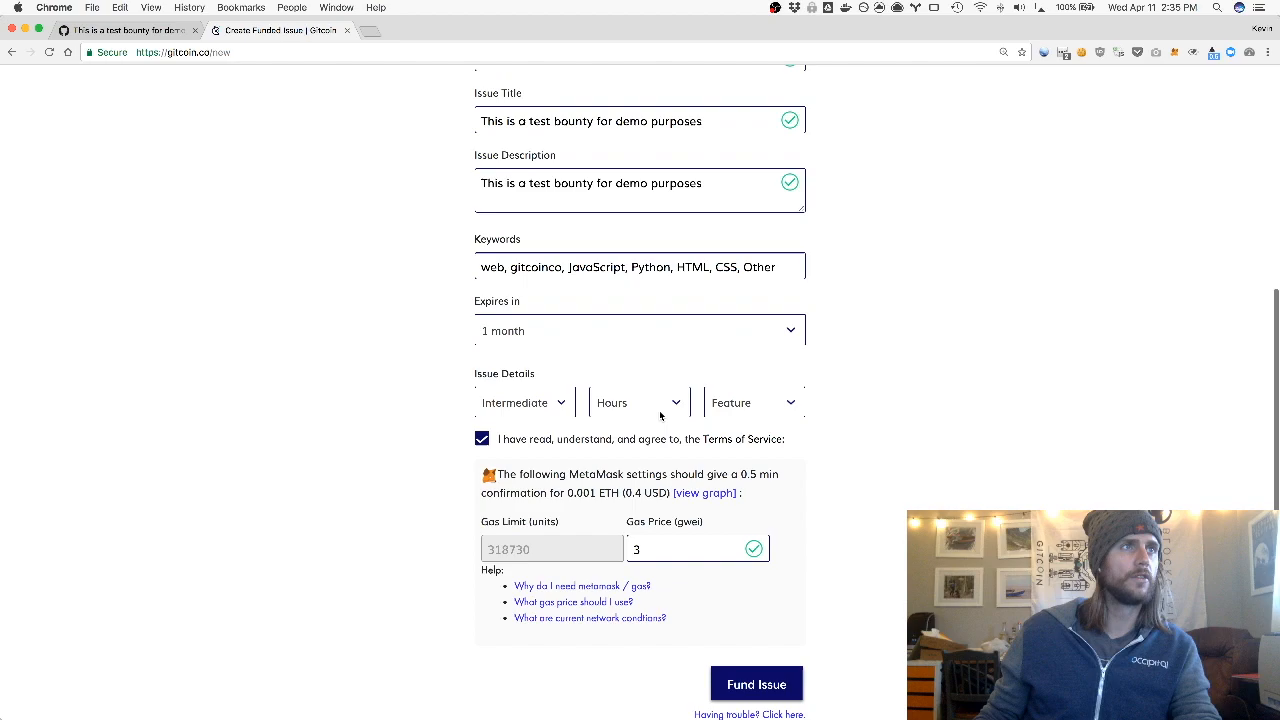
pyautogui.scroll(-3)
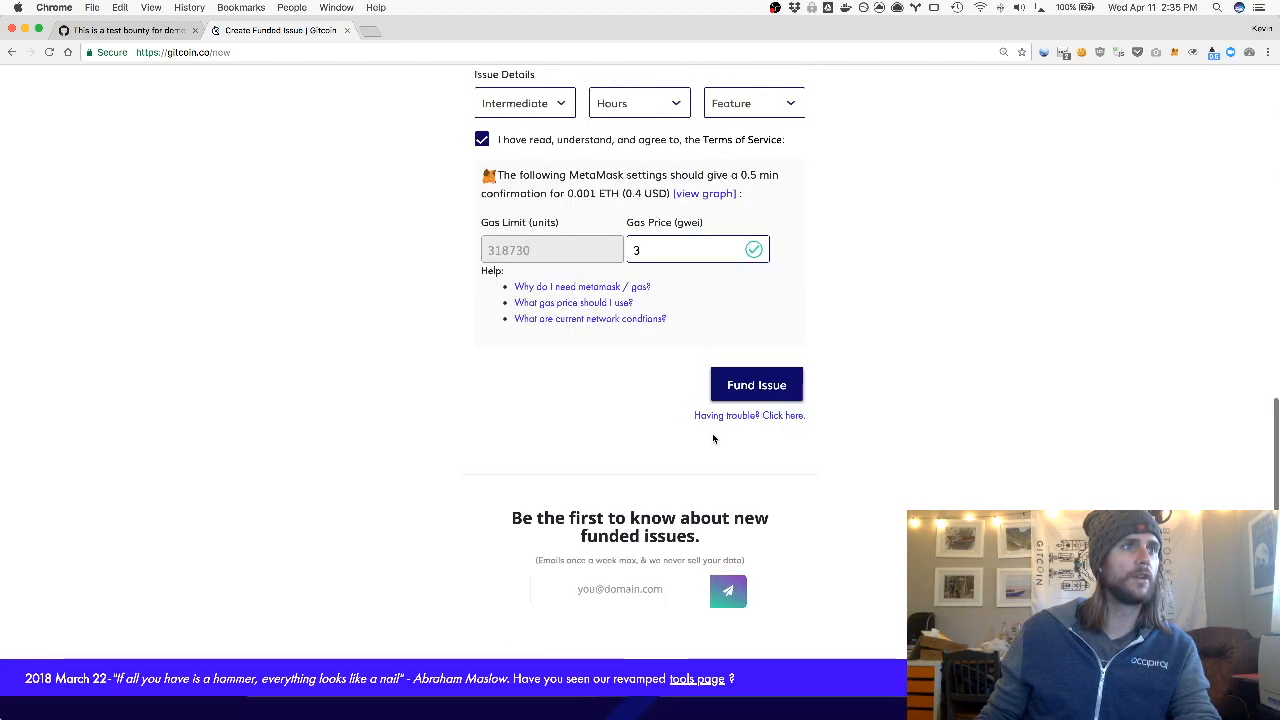
pyautogui.click(756, 384)
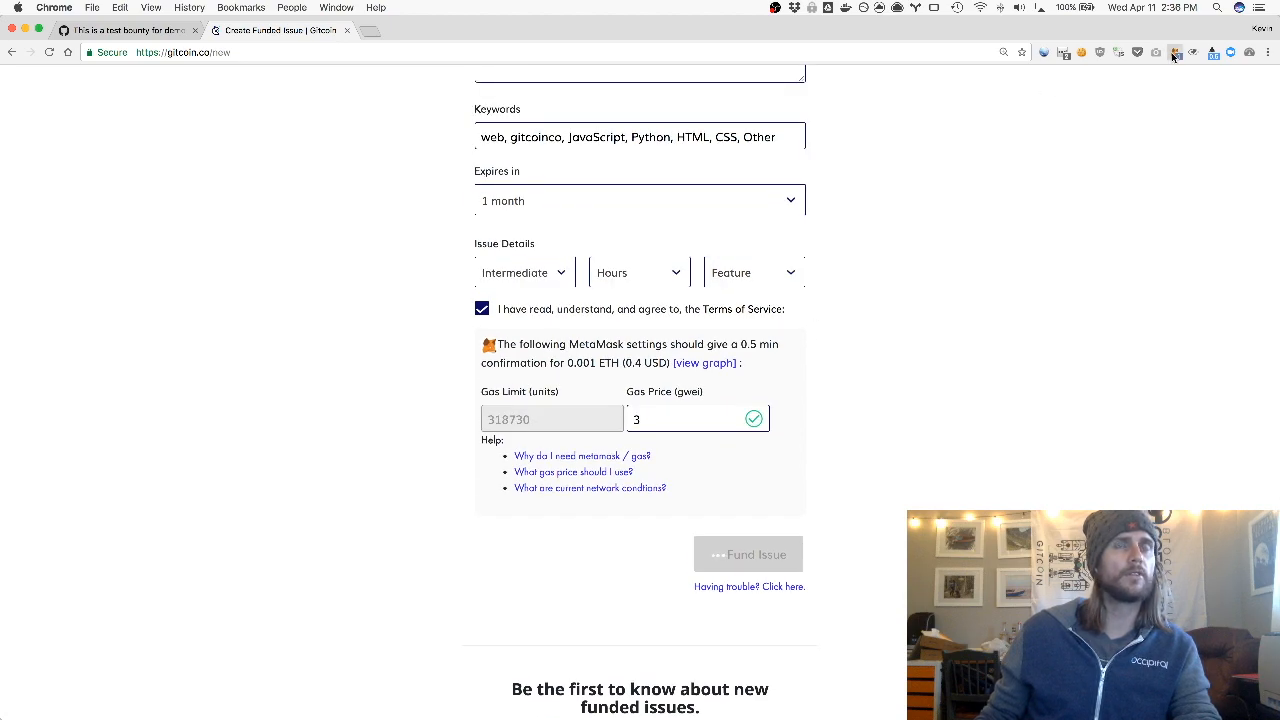
# Confirm the pending 42.12 USD funding transaction in the MetaMask wallet popup.
pyautogui.click(1176, 52)
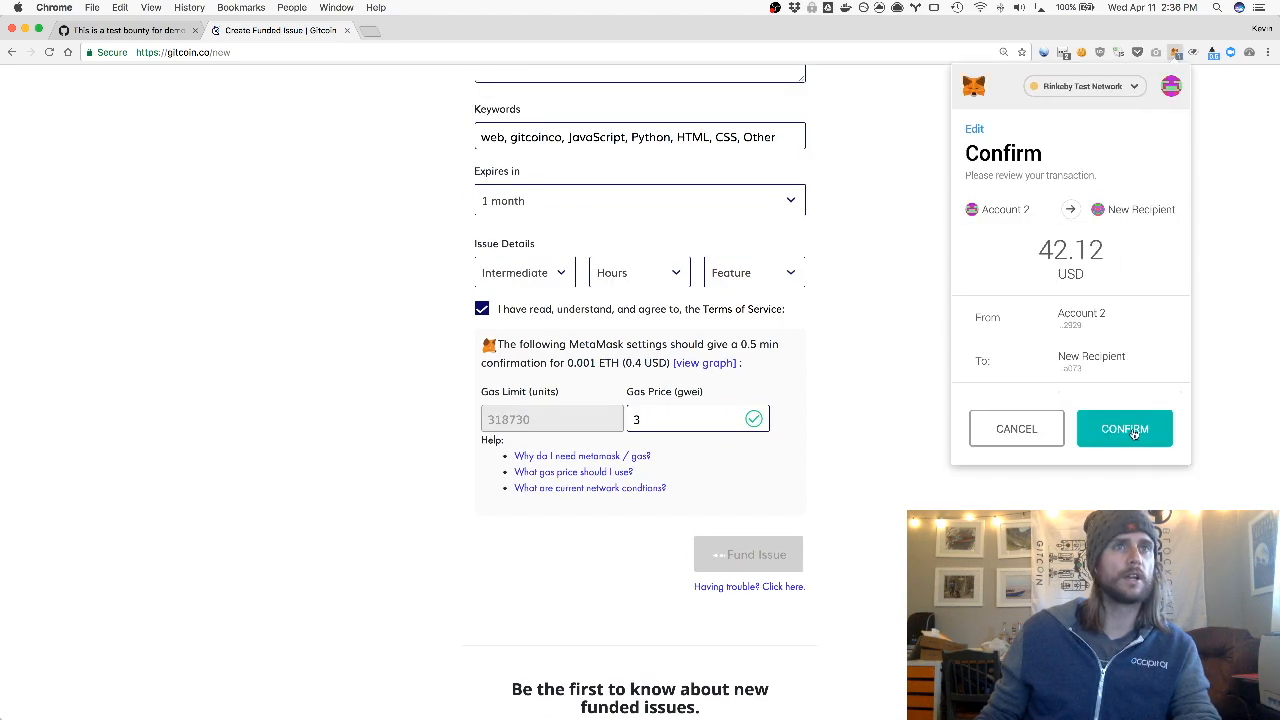
pyautogui.click(1124, 428)
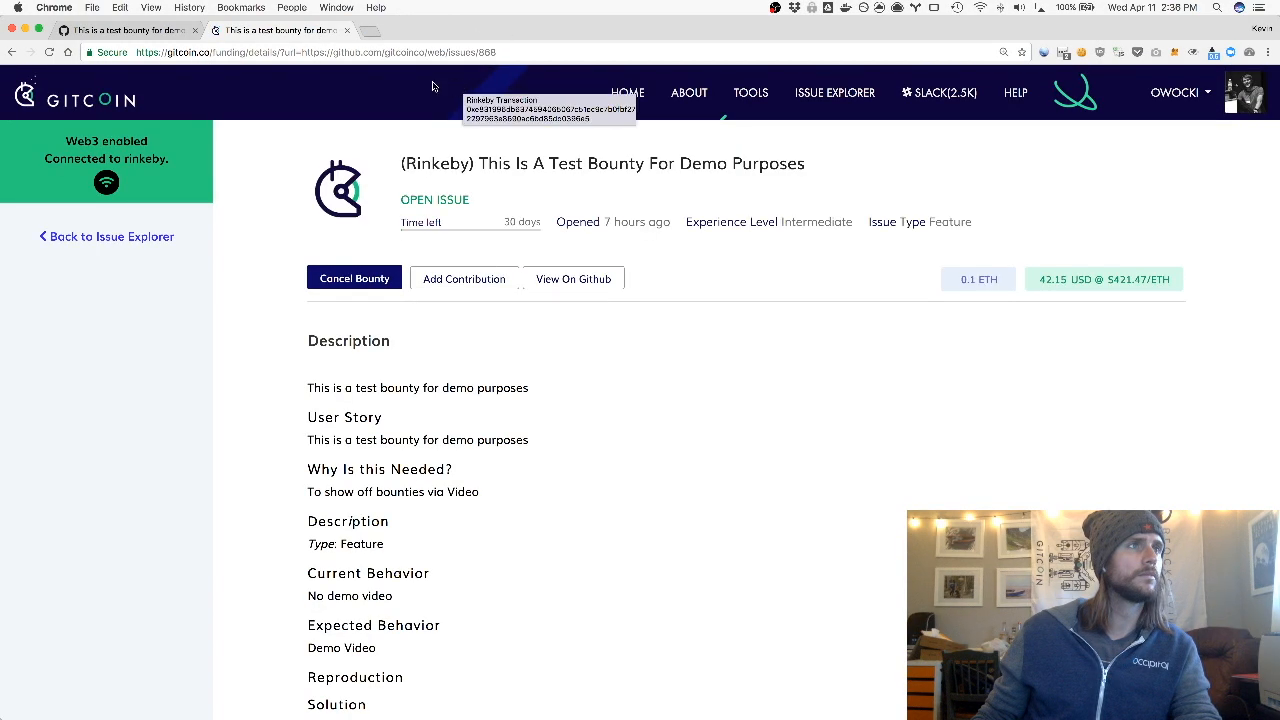
# Highlight part of the title on the open 0.1 ETH test bounty's detail page.
pyautogui.moveTo(490, 164); pyautogui.dragTo(676, 164)
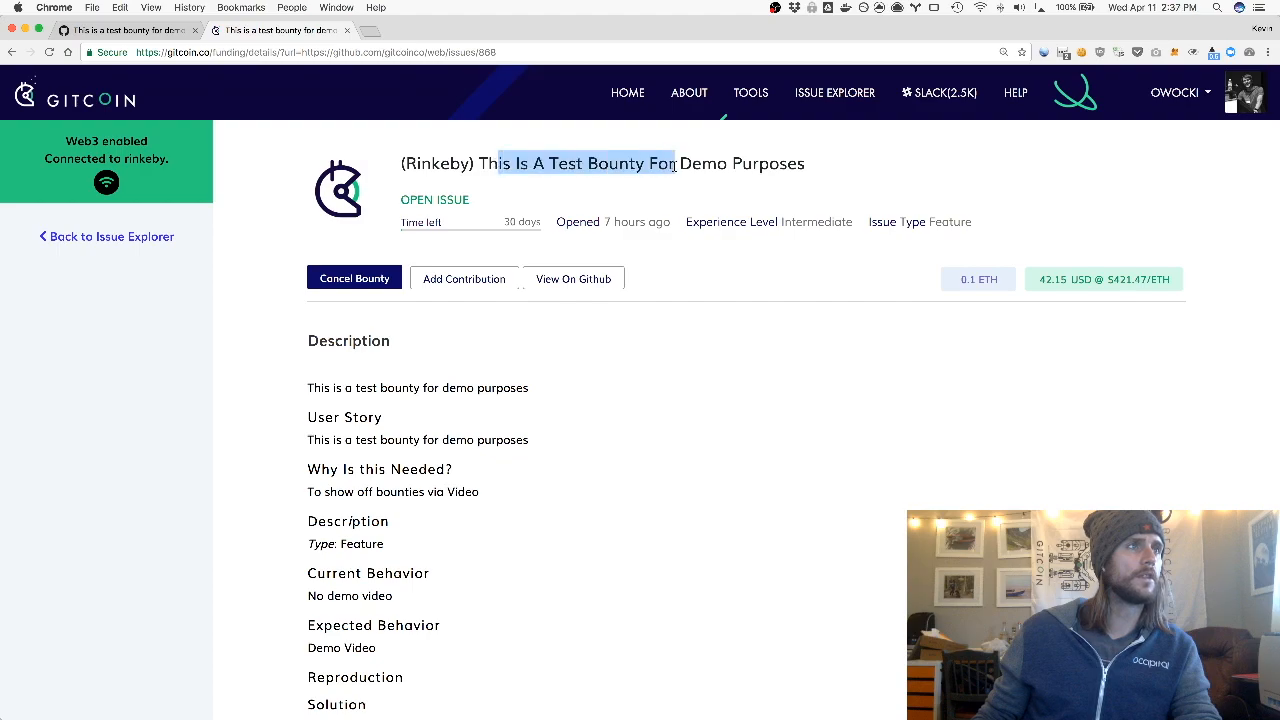